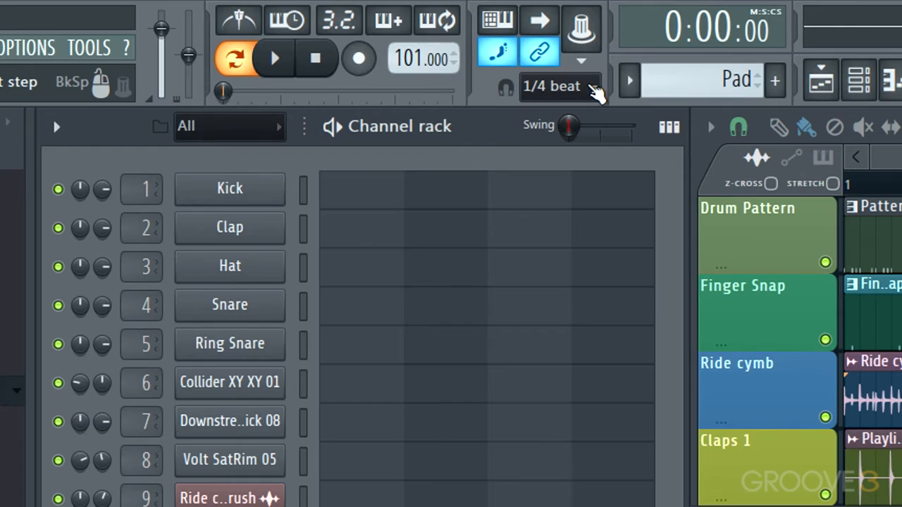
Step: Create a new empty pattern and name it 'Stp Gtr' for the FL Slayer step melody
{"action": "left_click", "coordinate": [561, 86]}
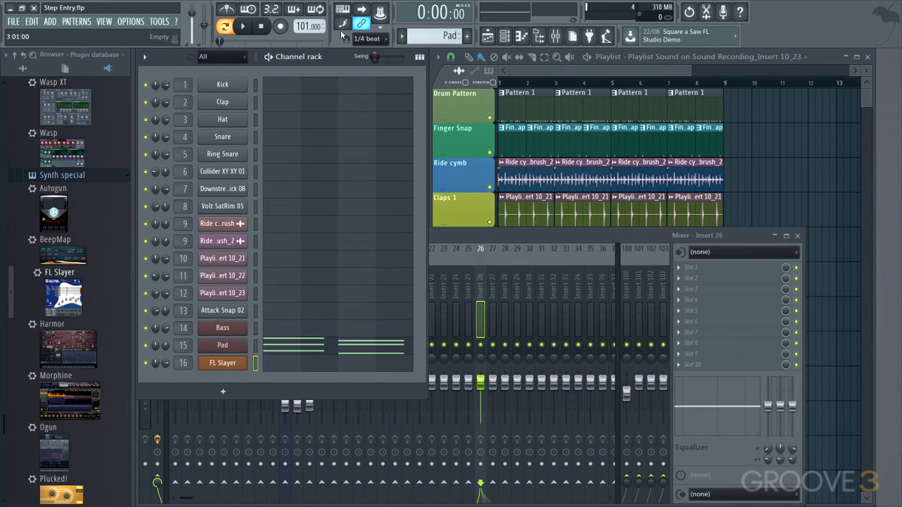
{"action": "left_click", "coordinate": [341, 23]}
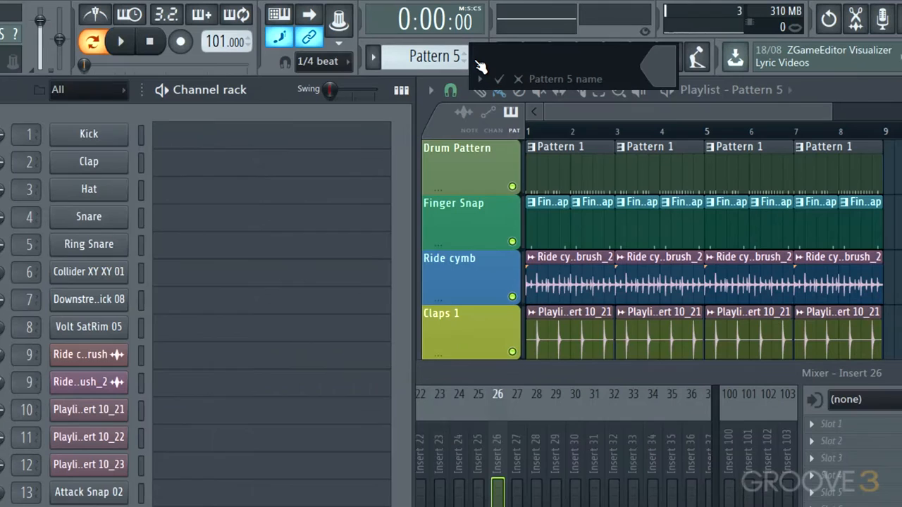
{"action": "type", "text": "Stp Gtr"}
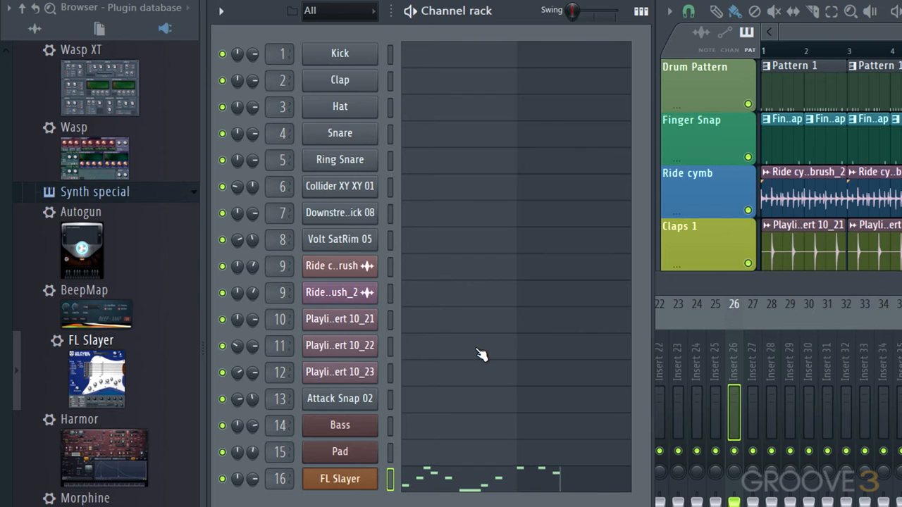
{"action": "mouse_move", "coordinate": [561, 486]}
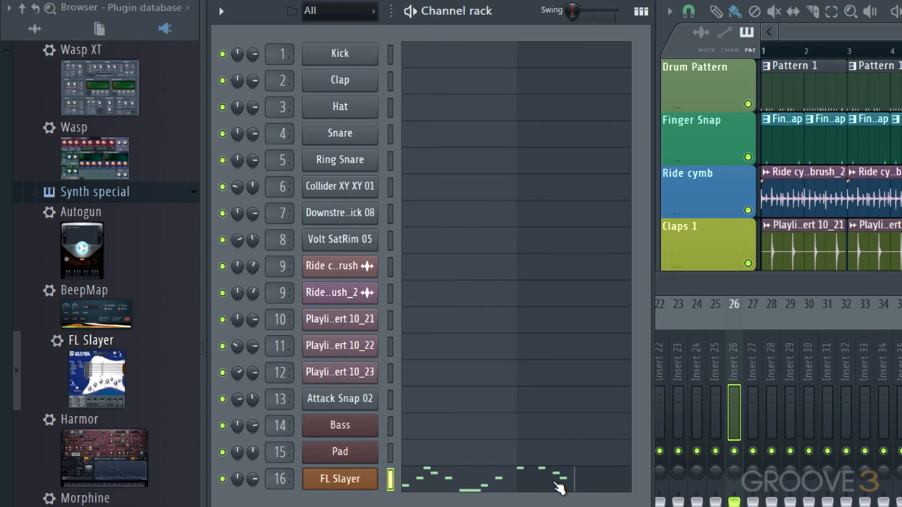
Step: Paint a Stp Gtr clip at bar 1 on Track 9 and bring up its FL Slayer notes
{"action": "left_click", "coordinate": [581, 482]}
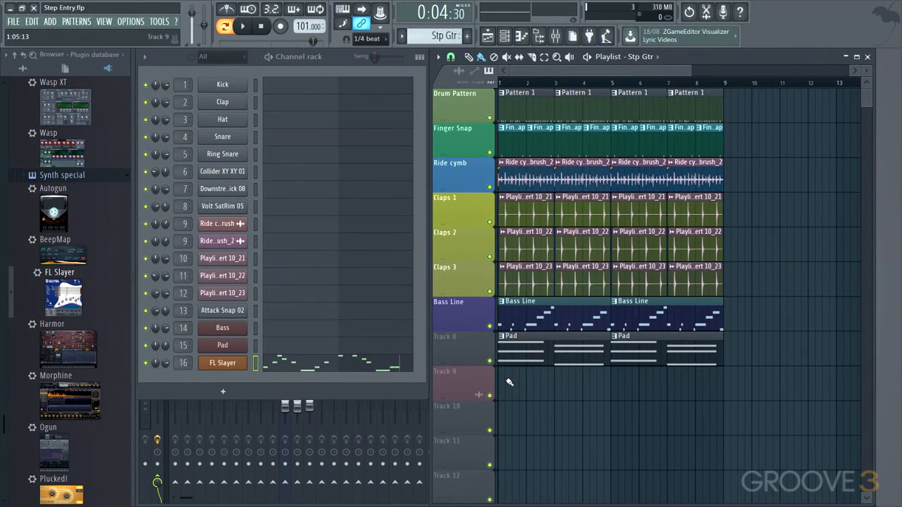
{"action": "left_click", "coordinate": [524, 380]}
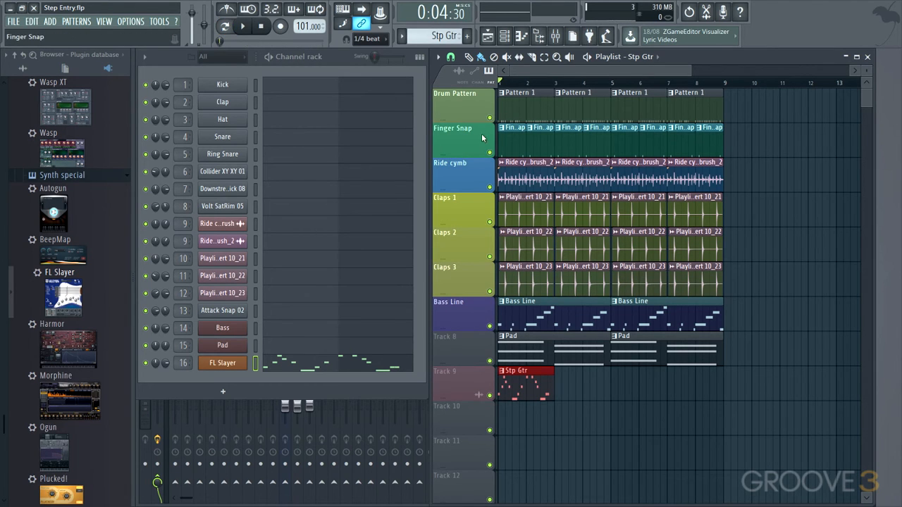
{"action": "left_click", "coordinate": [242, 26]}
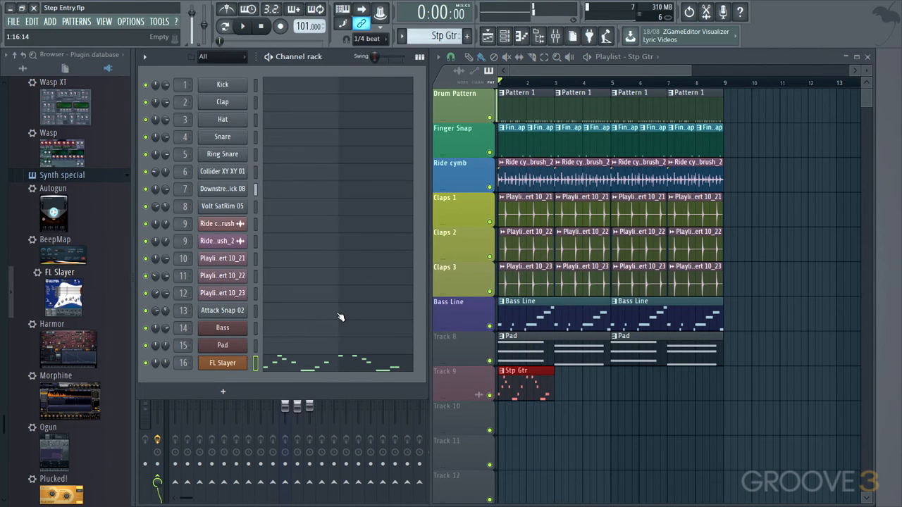
{"action": "left_click", "coordinate": [223, 364]}
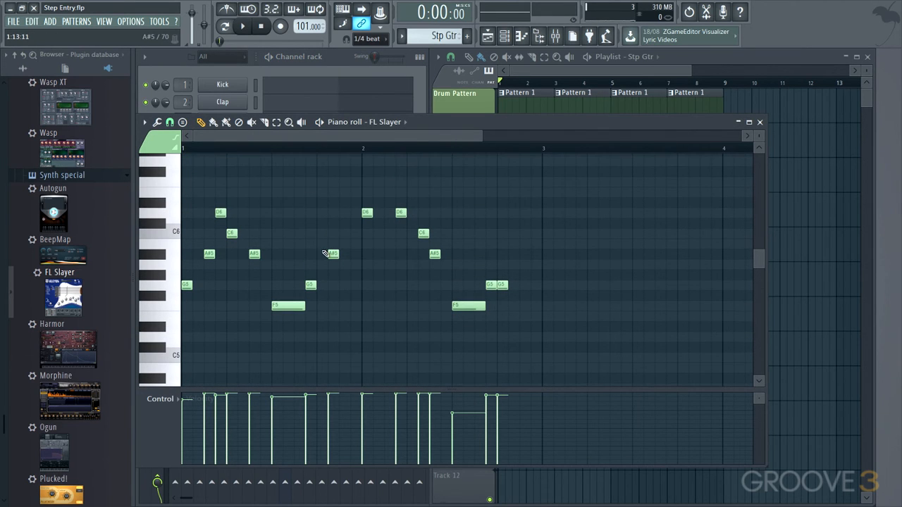
{"action": "left_click", "coordinate": [338, 254]}
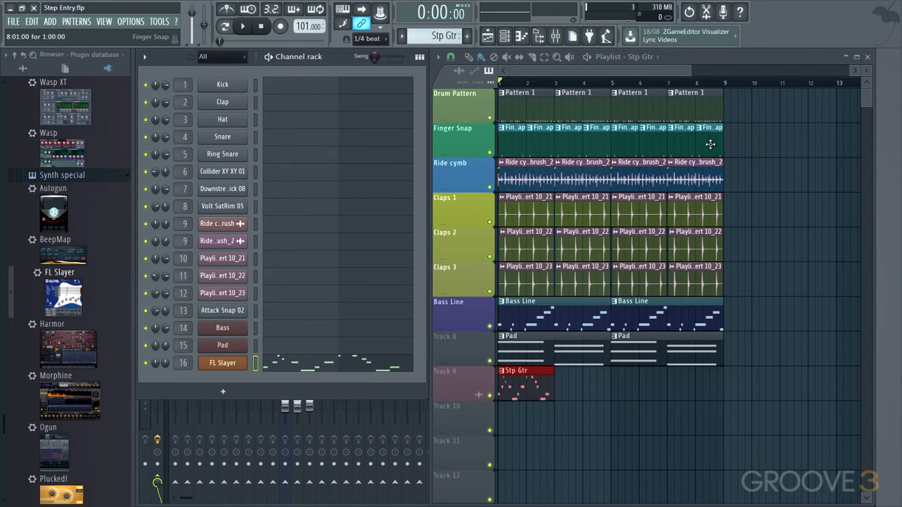
Step: Audition the song, then paint a second Stp Gtr clip on Track 9 after the first
{"action": "left_click", "coordinate": [242, 25]}
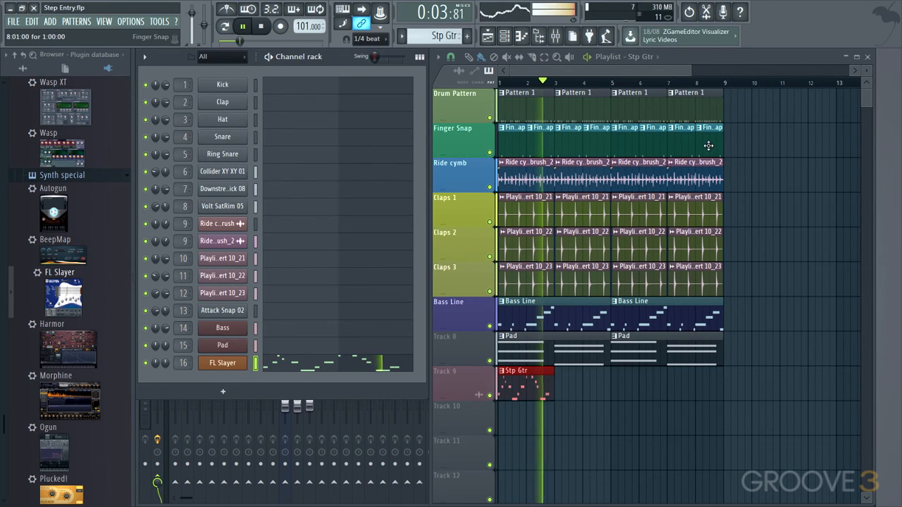
{"action": "left_click", "coordinate": [262, 25]}
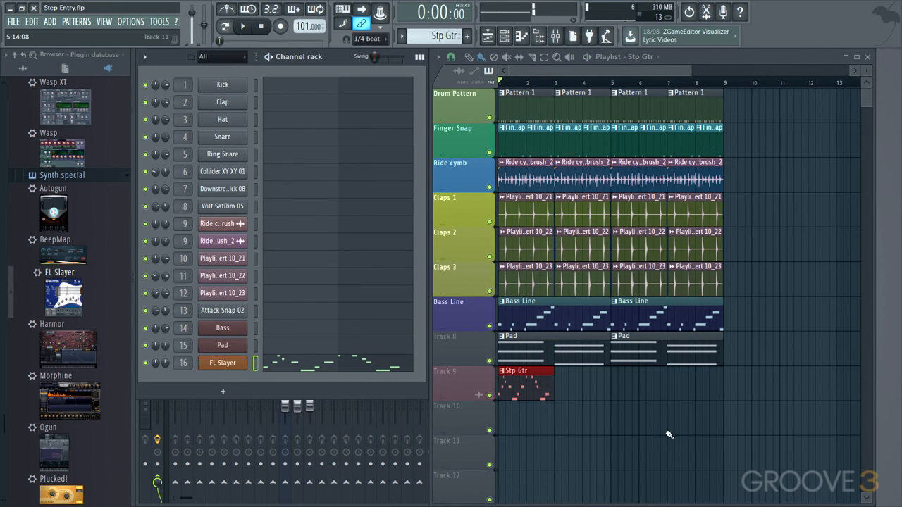
{"action": "left_click", "coordinate": [618, 383]}
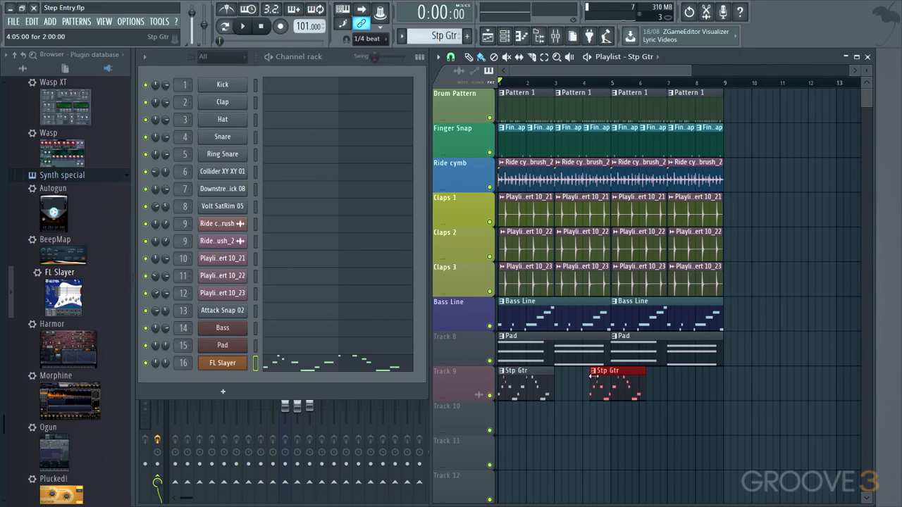
{"action": "left_click", "coordinate": [242, 25]}
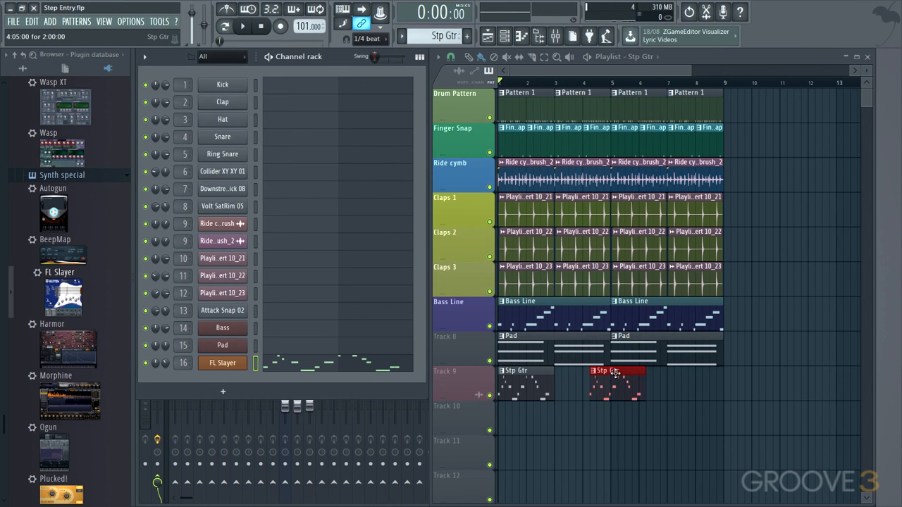
{"action": "mouse_move", "coordinate": [615, 379]}
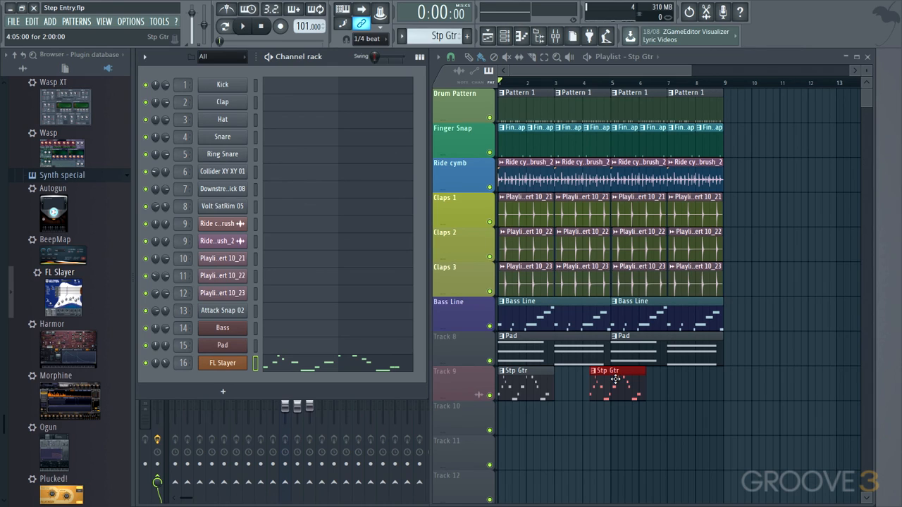